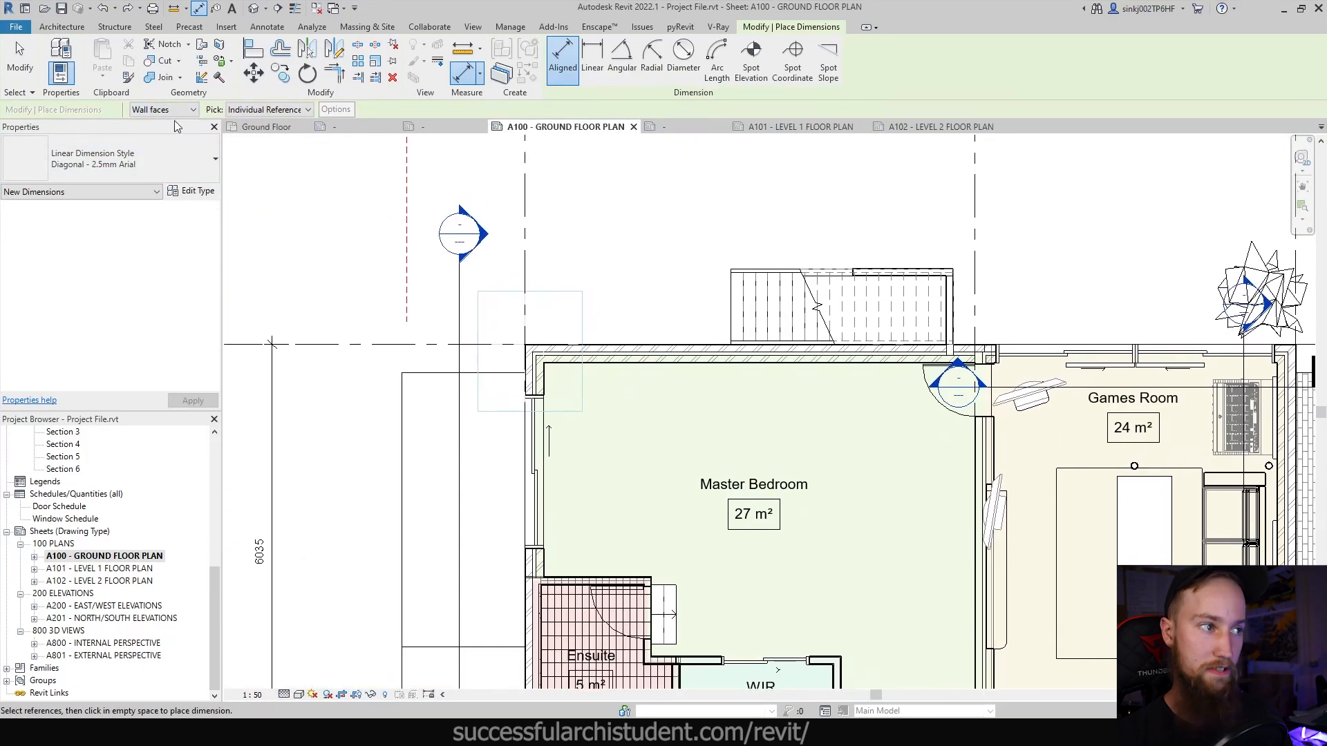
# - Keep dimensions measuring to wall faces and switch Pick to Entire Walls, placing 6692, 135 and 3388
pyautogui.click(160, 109)
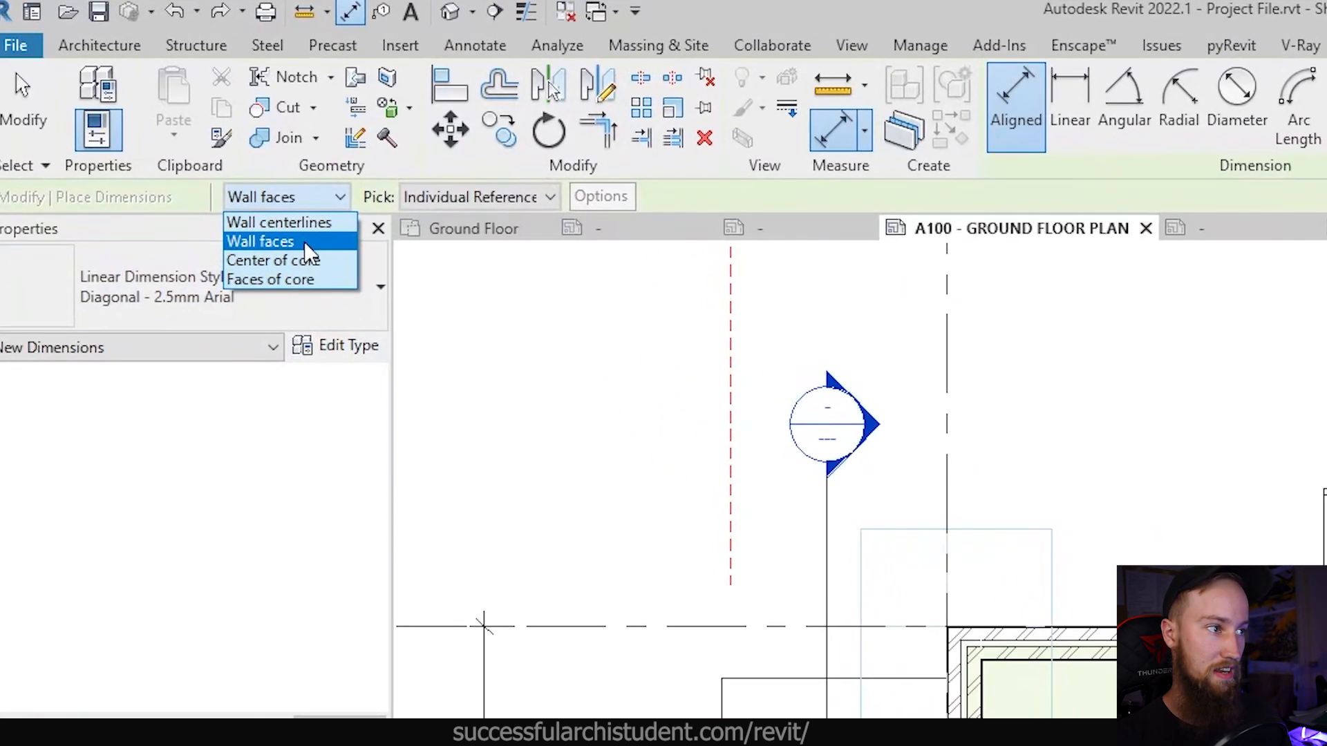
pyautogui.click(478, 196)
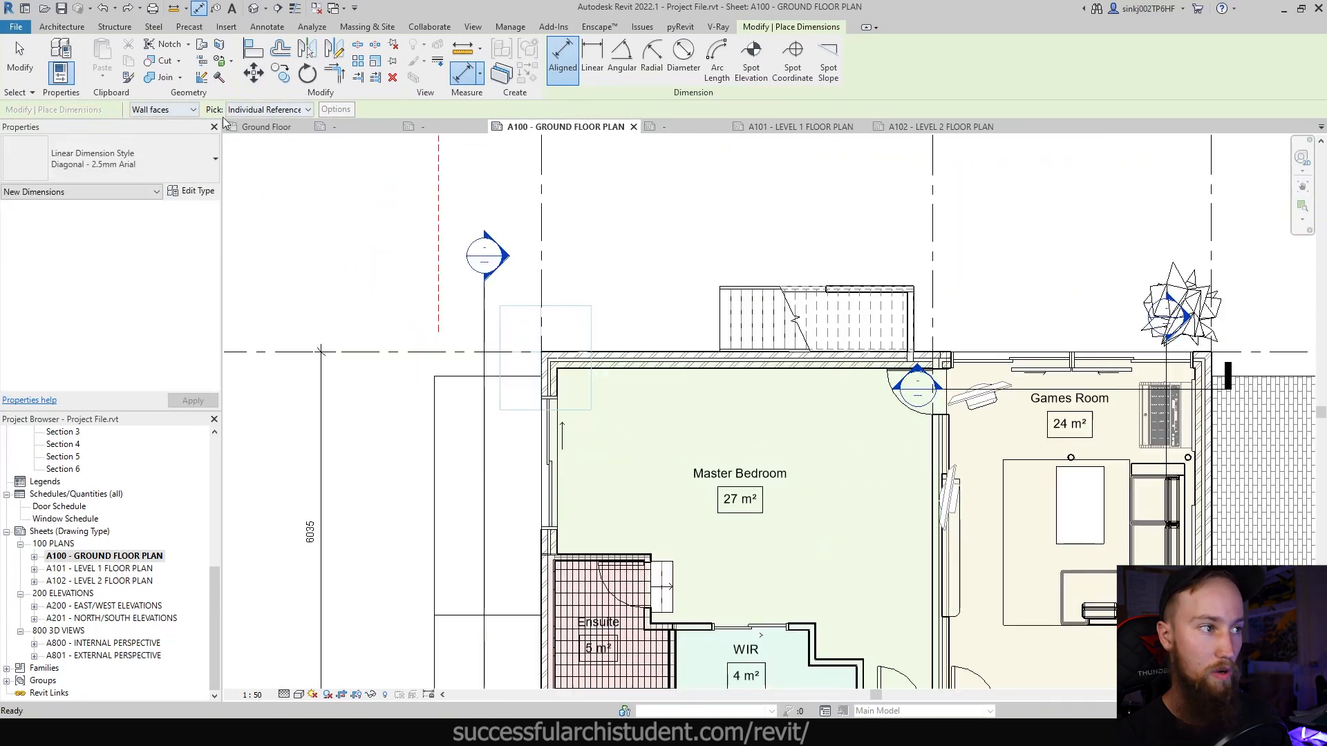
pyautogui.click(308, 109)
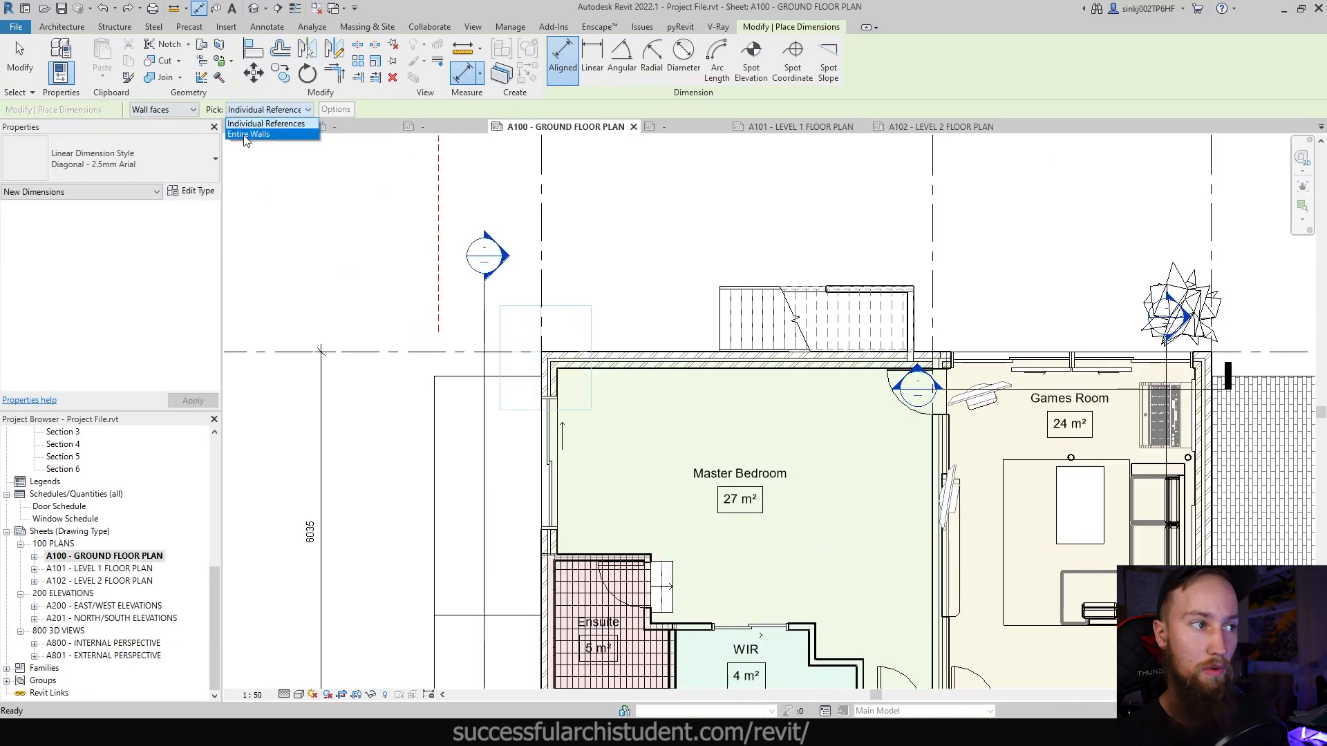
pyautogui.click(249, 134)
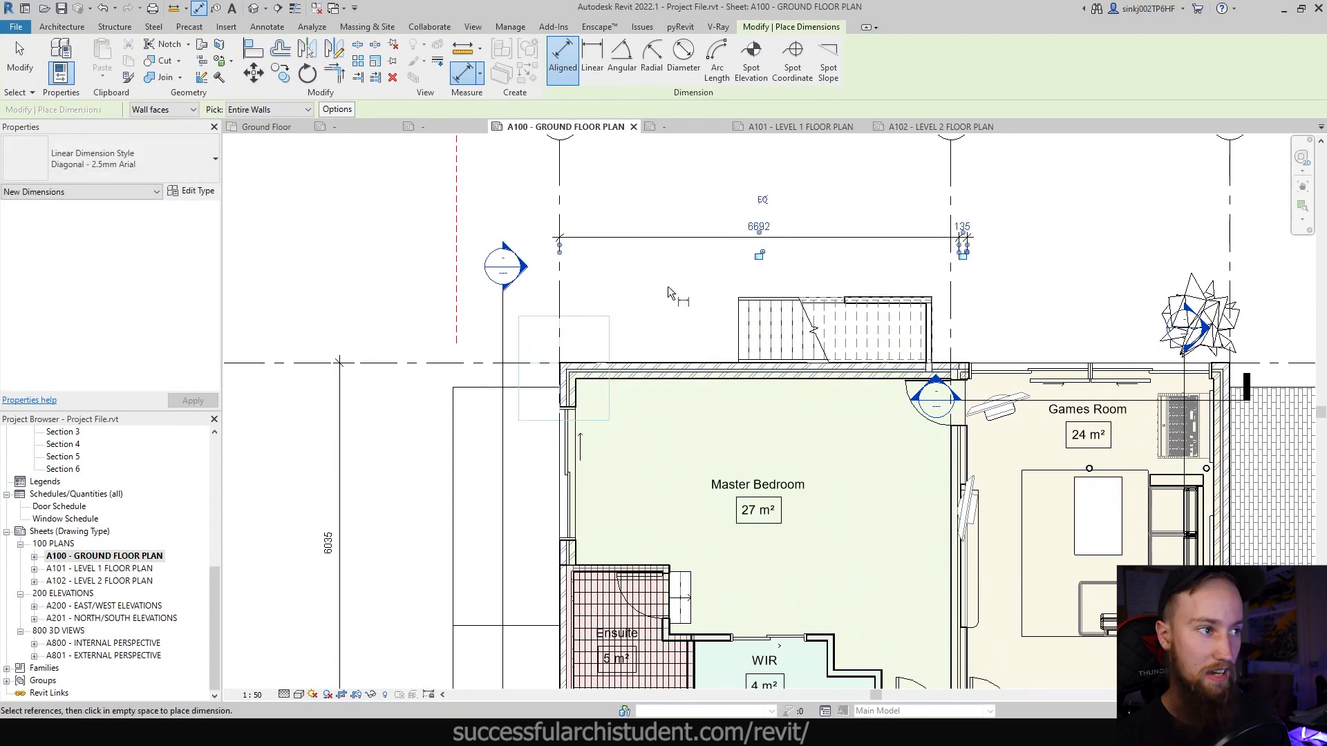
pyautogui.moveTo(359, 279)
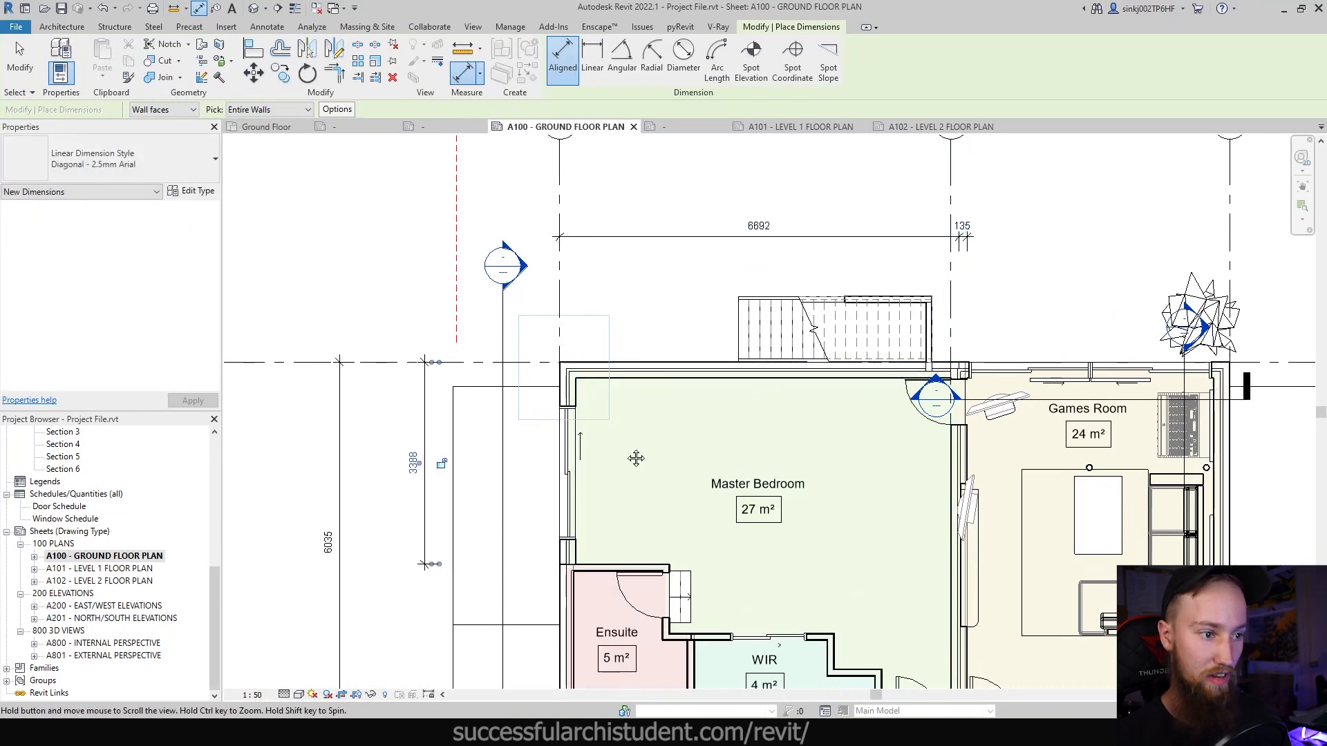
pyautogui.click(160, 109)
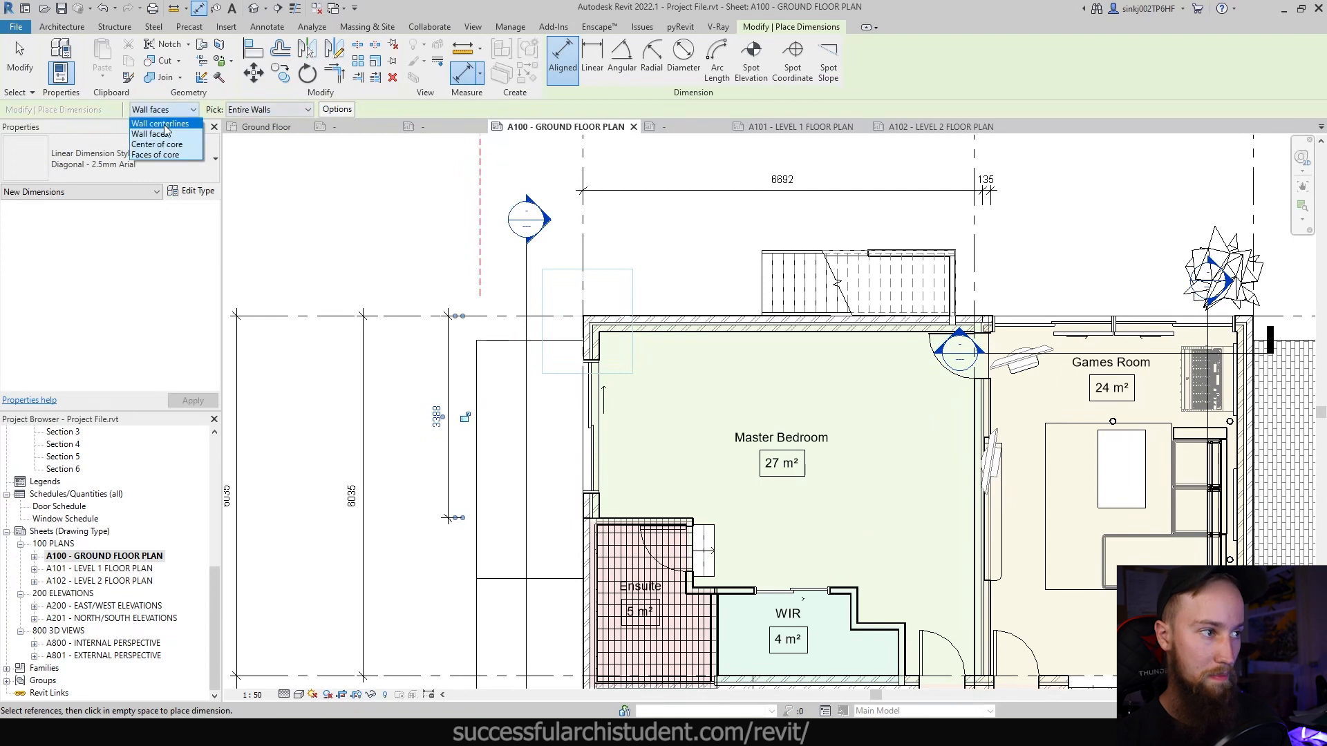
# - Choose the wall reference and bring up the Auto Dimension Options for entire walls
pyautogui.click(161, 123)
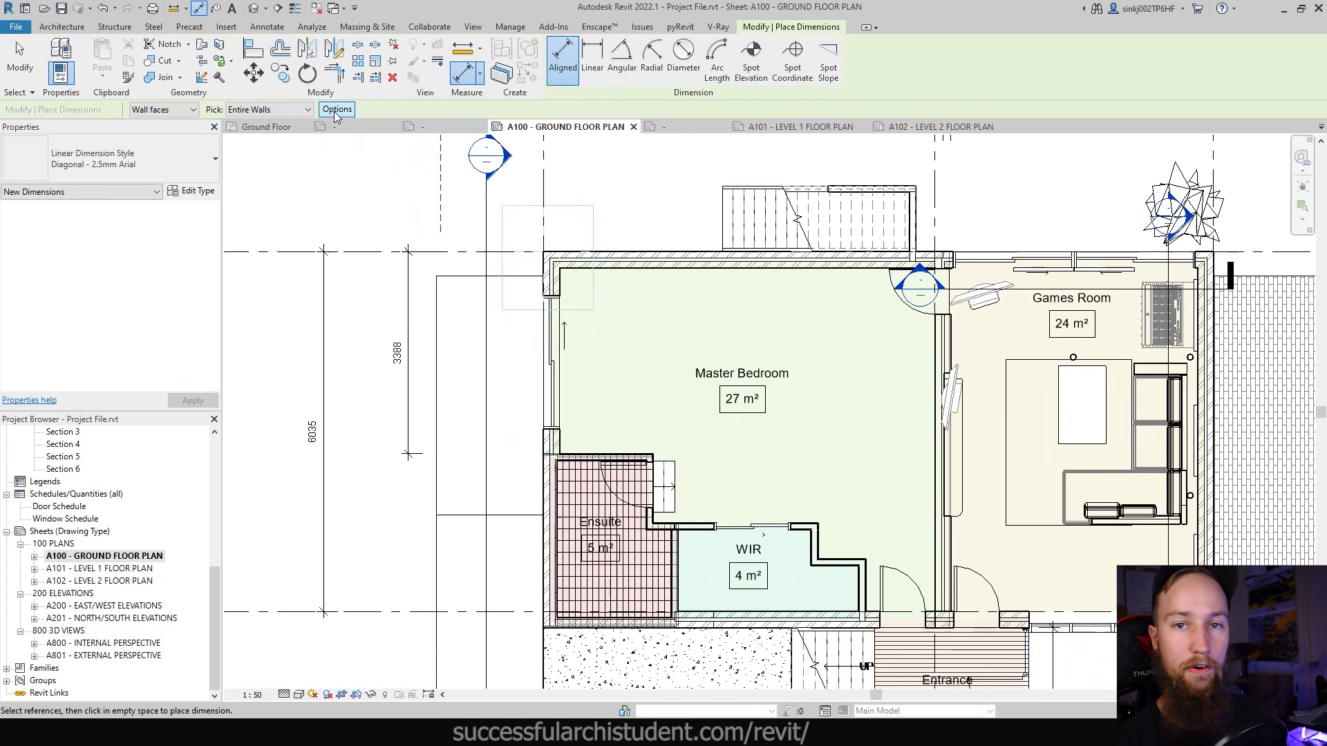
pyautogui.click(335, 109)
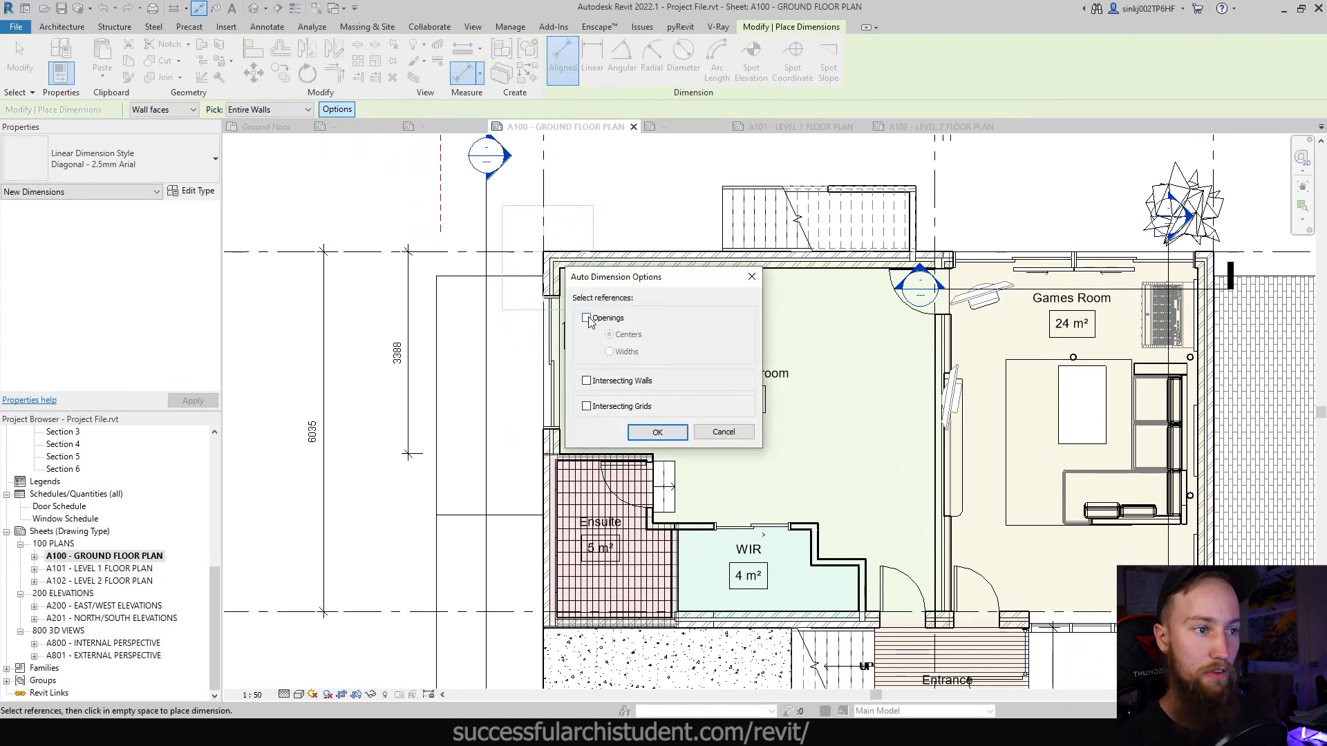
# - Include Openings measured by Widths in whole-wall dimensions, giving the 744 / 2230 / 414 string
pyautogui.click(586, 317)
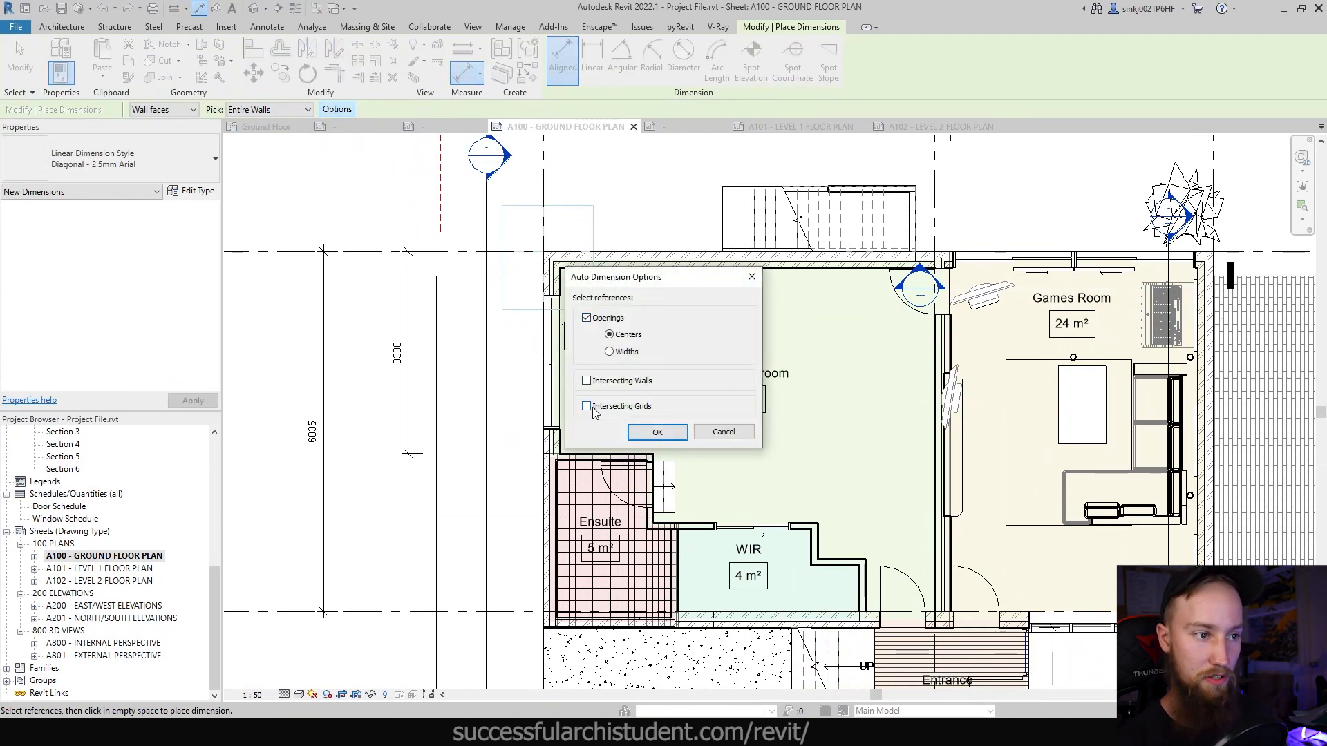
pyautogui.moveTo(658, 432)
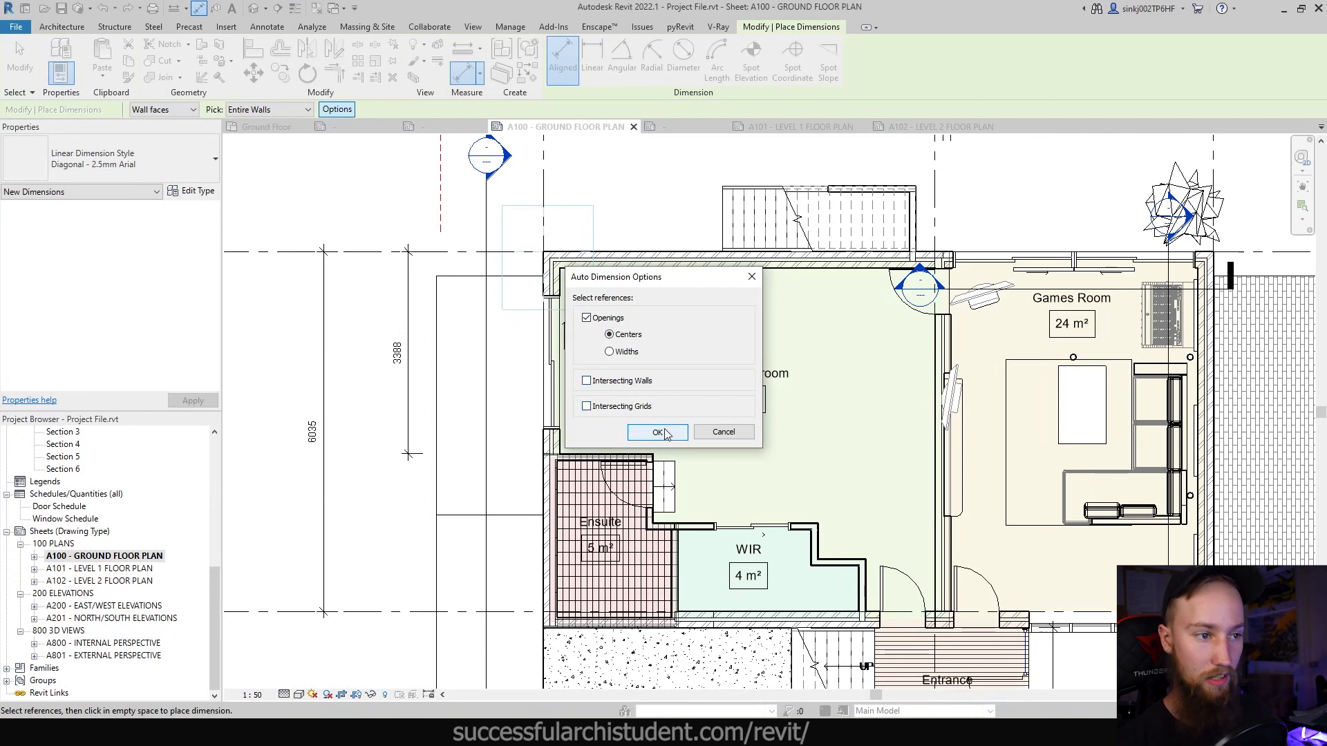
pyautogui.moveTo(630, 355)
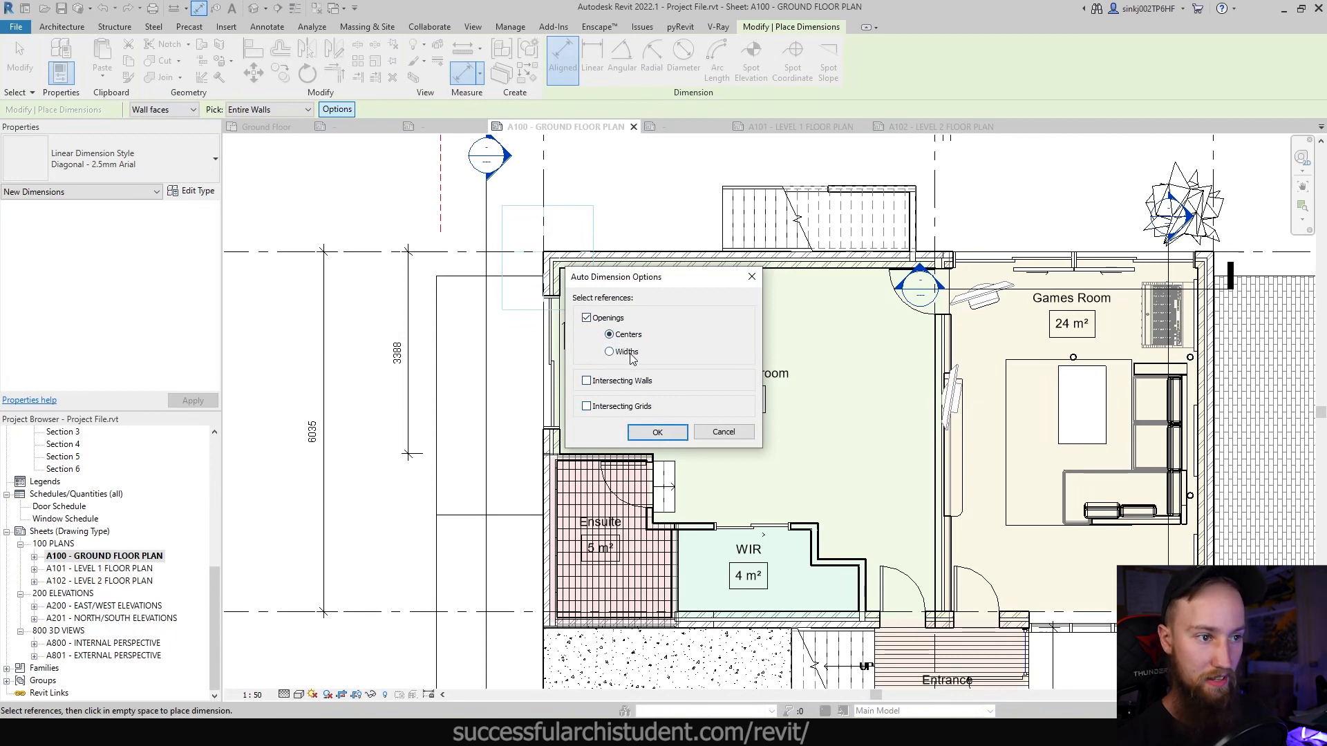
pyautogui.click(610, 351)
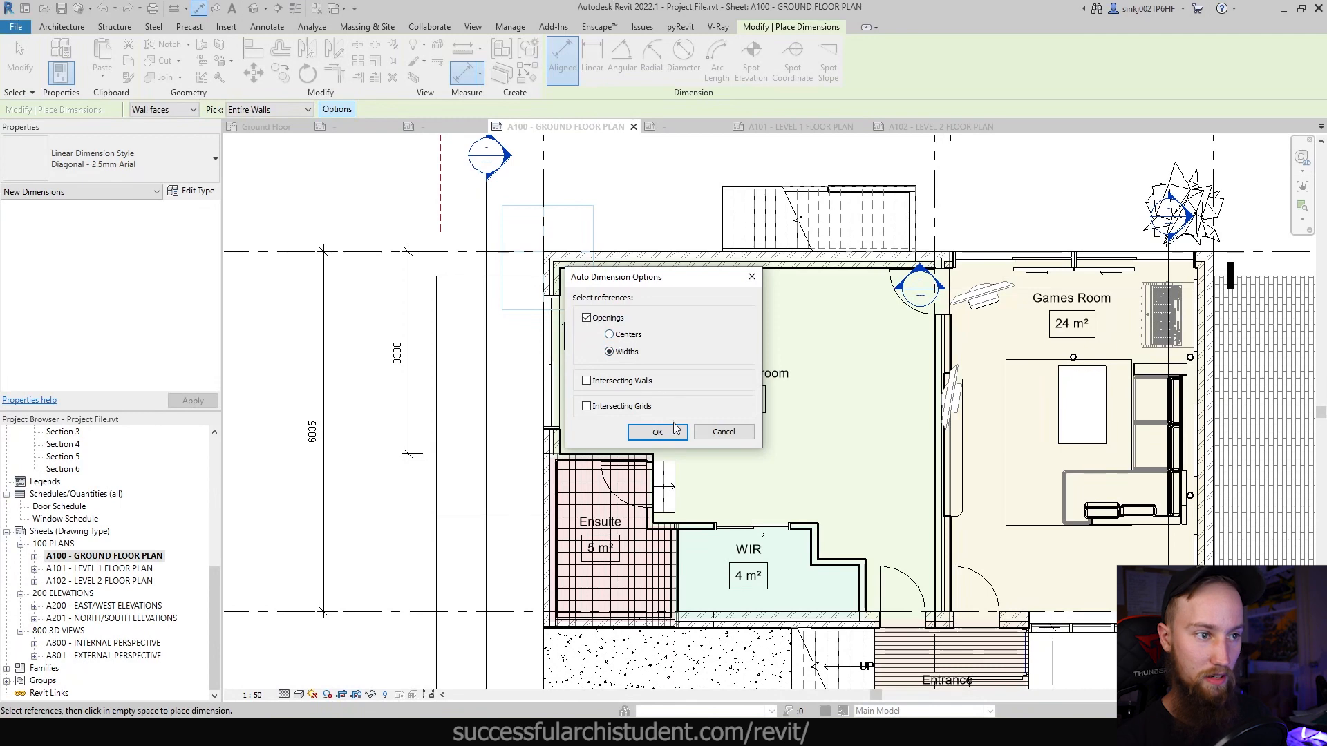
pyautogui.click(656, 431)
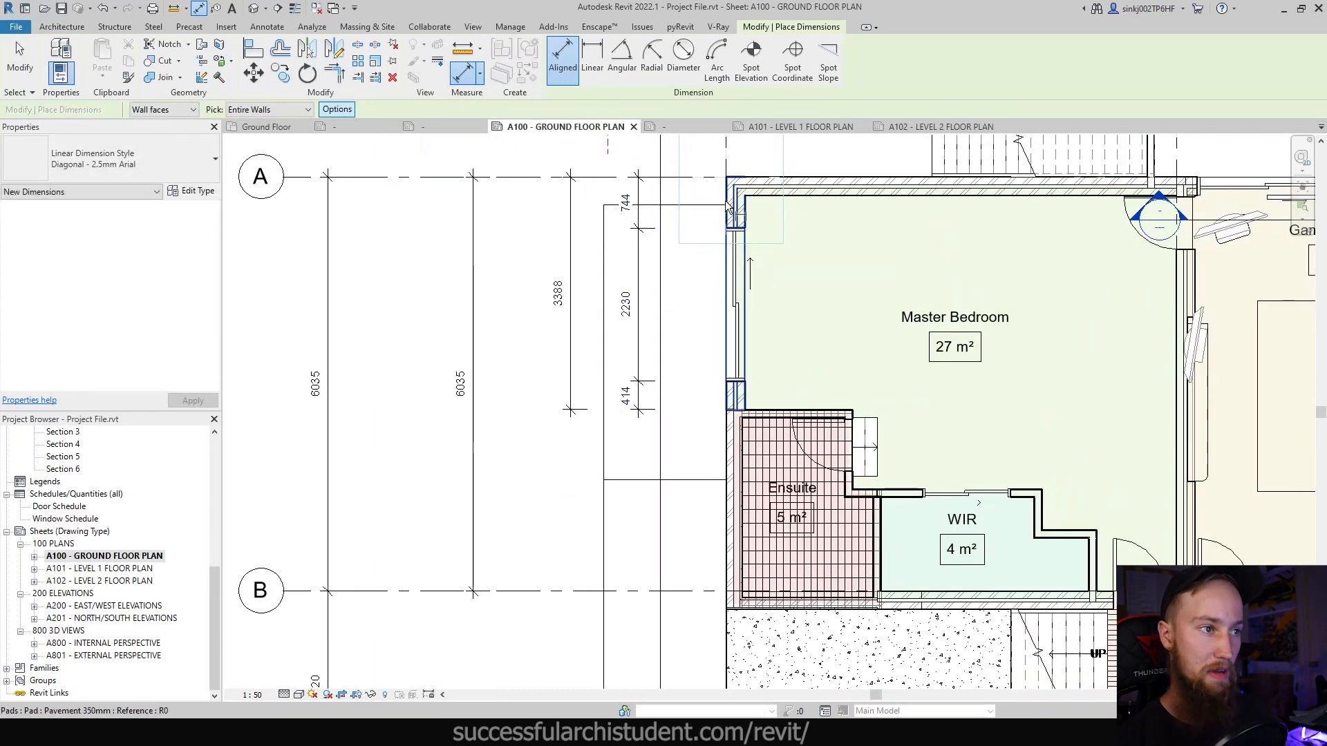
pyautogui.moveTo(730, 438)
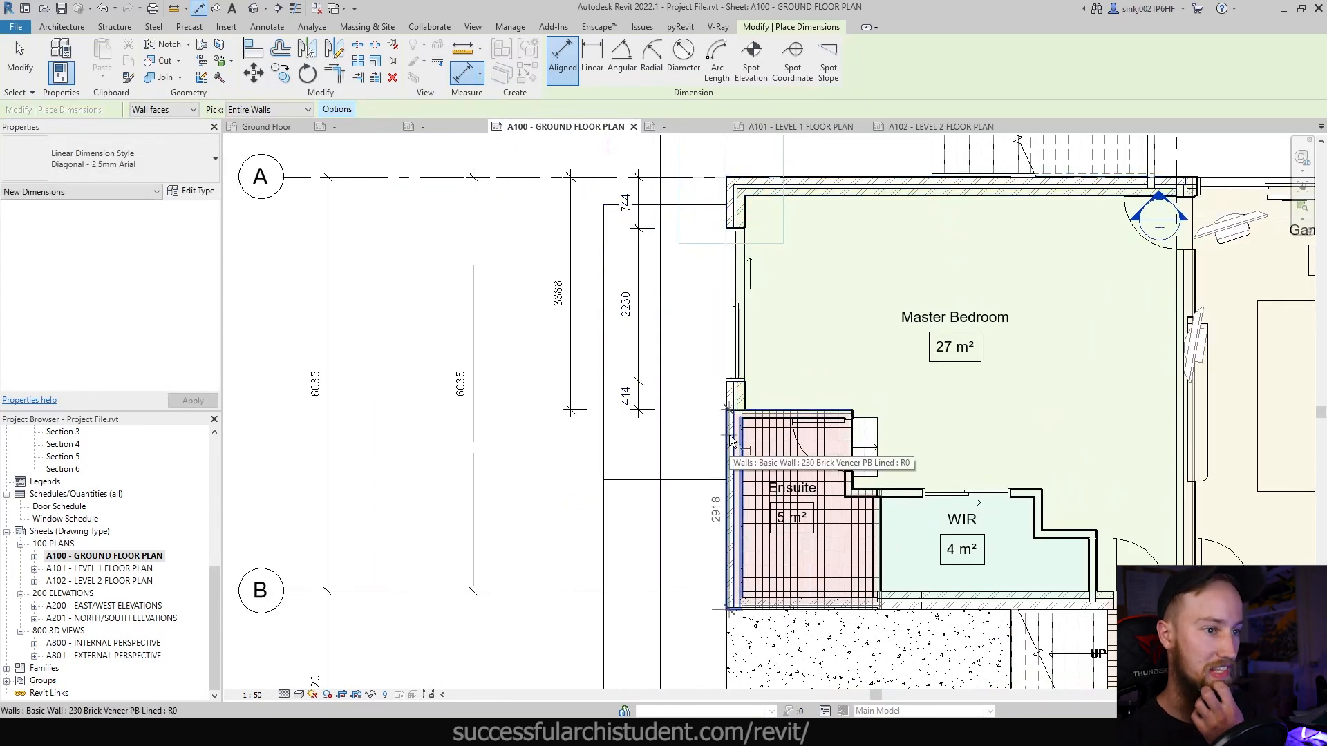